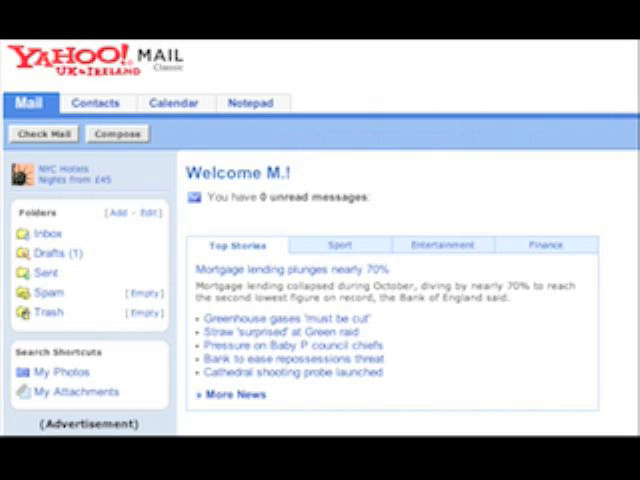
{"action": "mouse_move", "coordinate": [116, 132]}
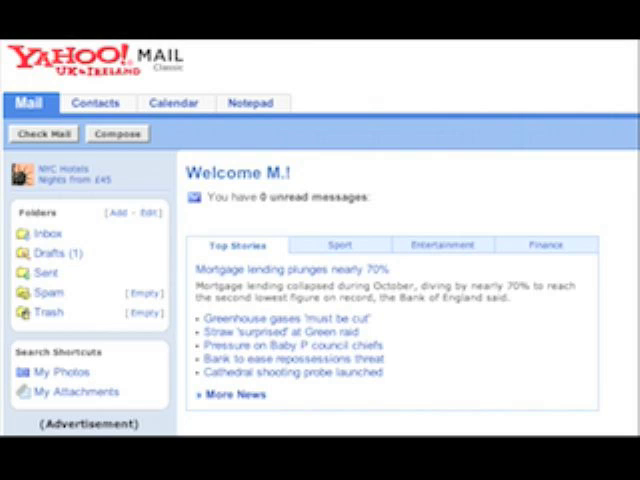
- Compose a new email to mike and begin the subject 'Holiday Pi...'
{"action": "left_click", "coordinate": [116, 132]}
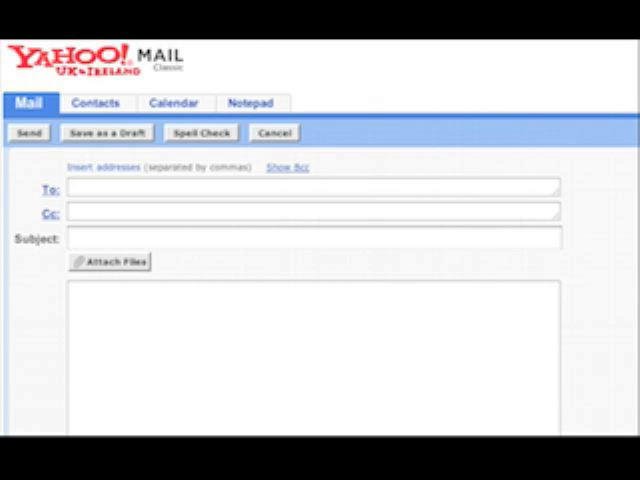
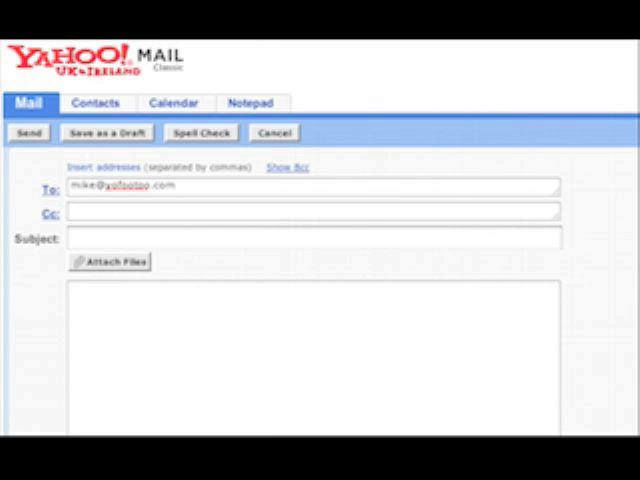
{"action": "left_click", "coordinate": [124, 184]}
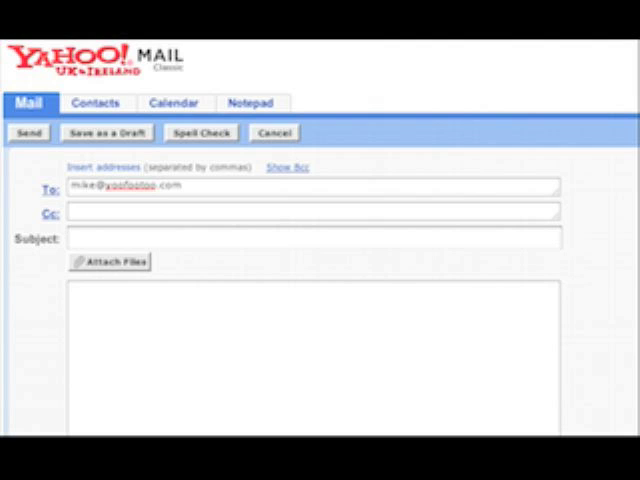
{"action": "type", "text": "Holiday Pi"}
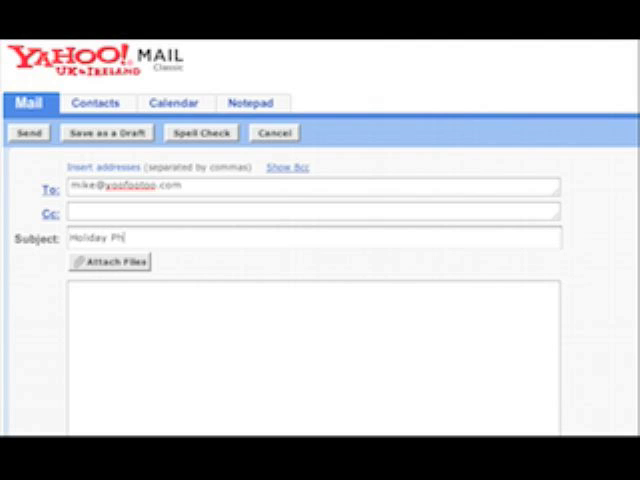
- Complete the subject 'Holiday Photos' and write that the printed photos will come at the weekend
{"action": "type", "text": "otos"}
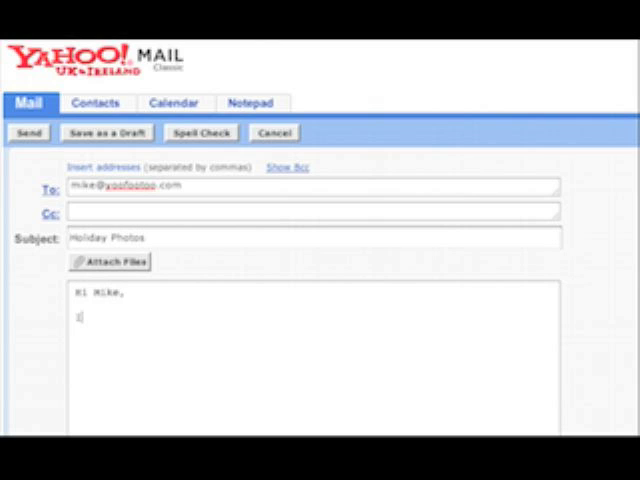
{"action": "type", "text": "I have printed the photos and will be=ring them over at the"}
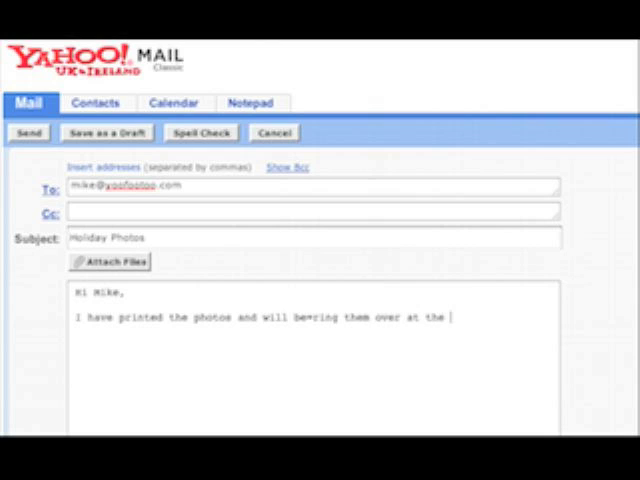
{"action": "type", "text": "weekend."}
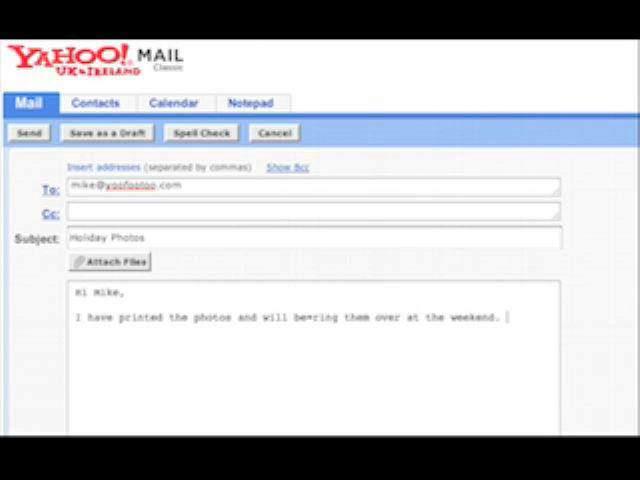
- Add 'How's the family?' and sign the note 'Mark.'
{"action": "type", "text": "How's the"}
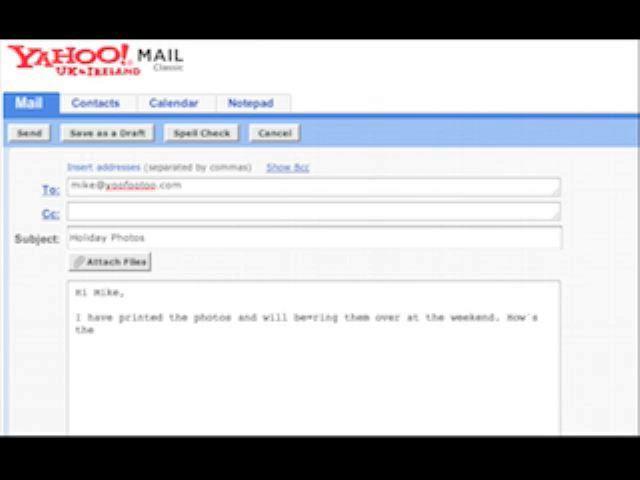
{"action": "type", "text": "family?"}
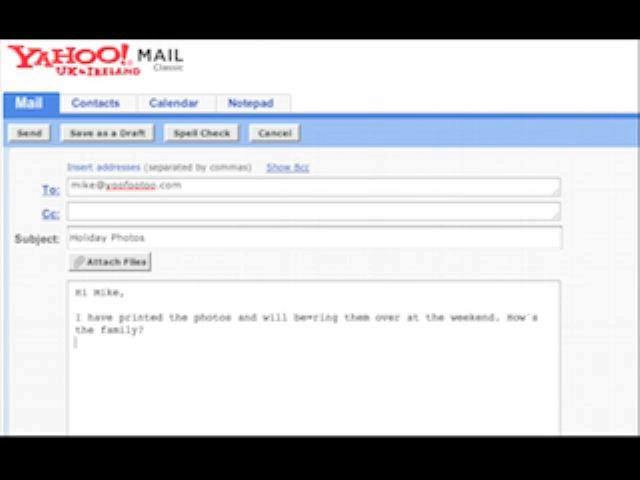
{"action": "type", "text": "Mark"}
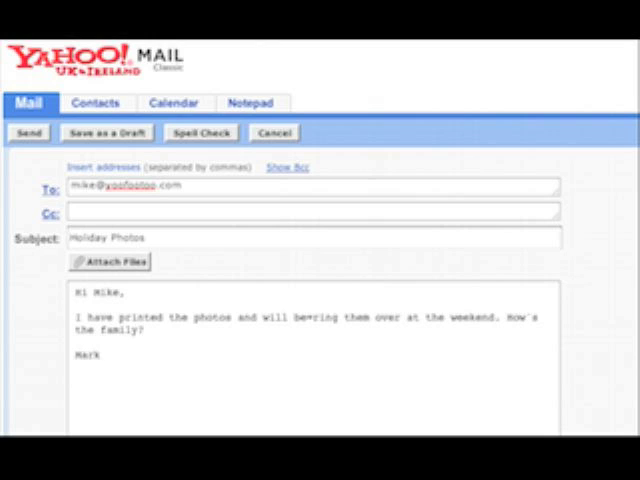
{"action": "type", "text": "."}
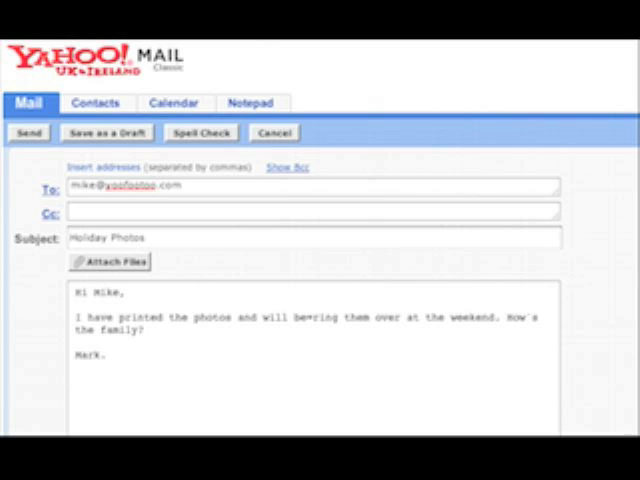
{"action": "double_click", "coordinate": [120, 184]}
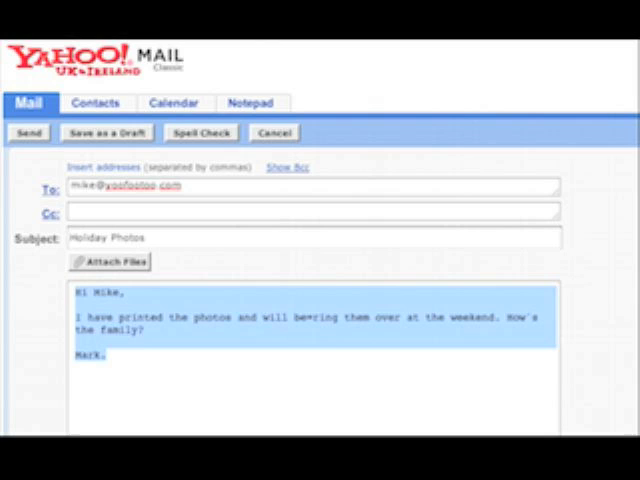
- Send the Holiday Photos email and tick the recipient on the Message Sent confirmation
{"action": "left_click", "coordinate": [96, 356]}
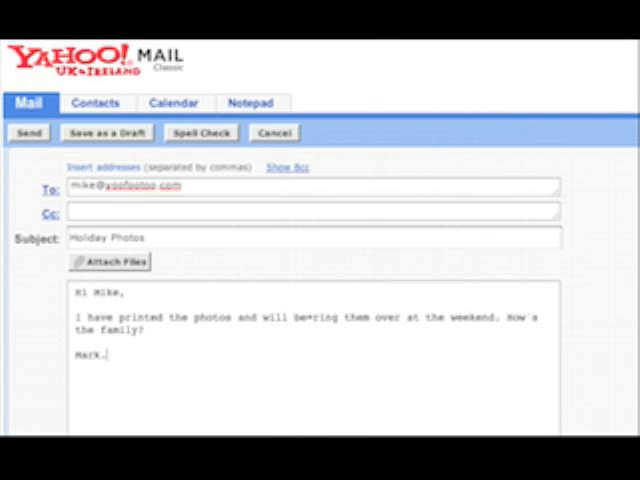
{"action": "left_click", "coordinate": [28, 132]}
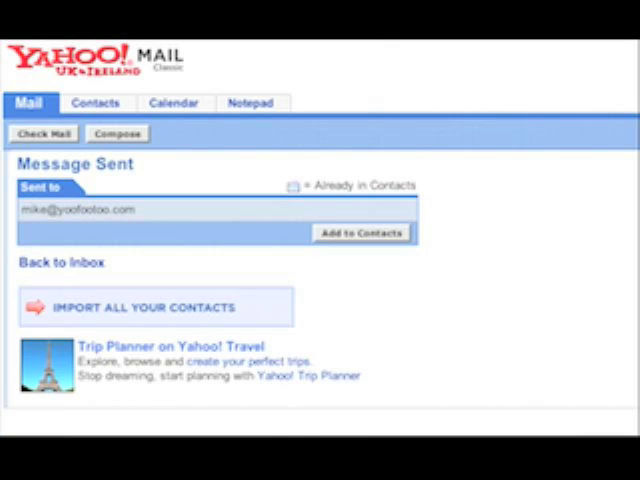
{"action": "left_click", "coordinate": [390, 208]}
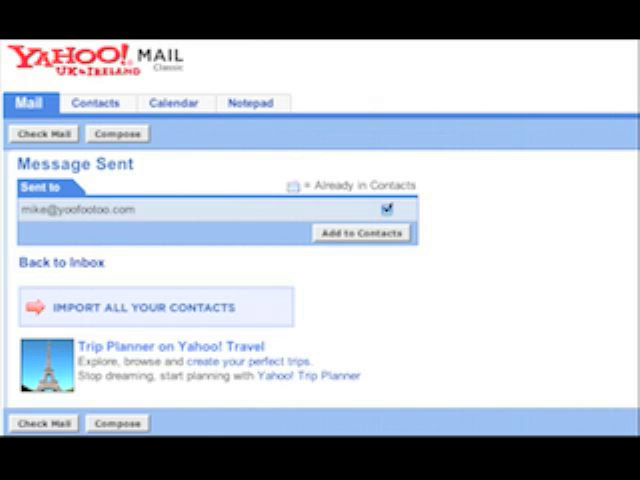
{"action": "mouse_move", "coordinate": [116, 132]}
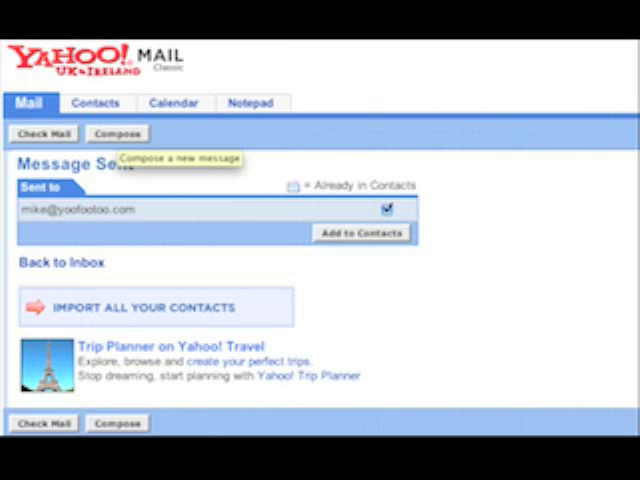
{"action": "left_click", "coordinate": [116, 132]}
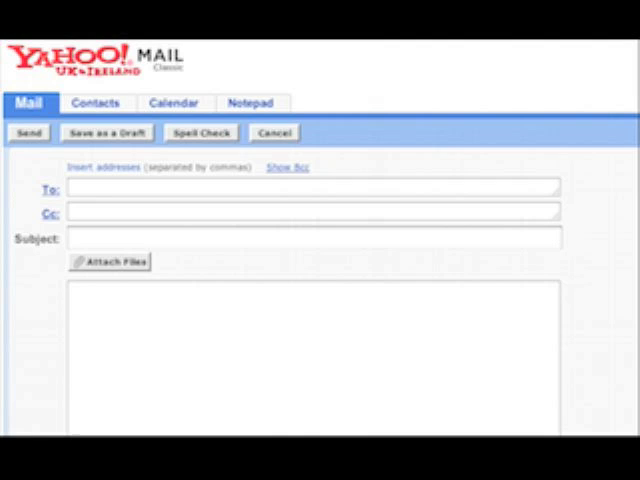
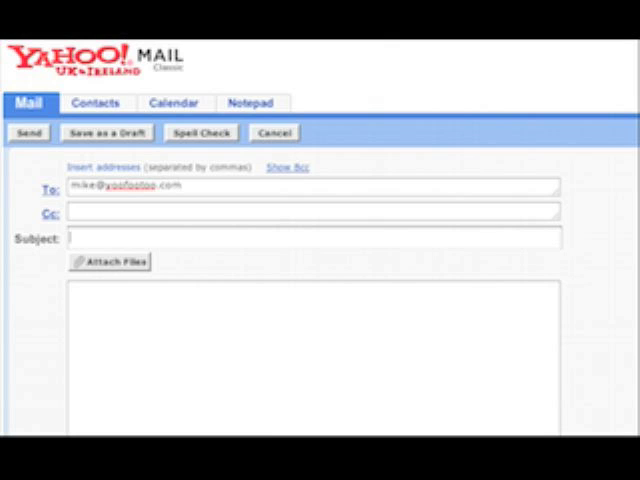
{"action": "type", "text": "More holiday phoot"}
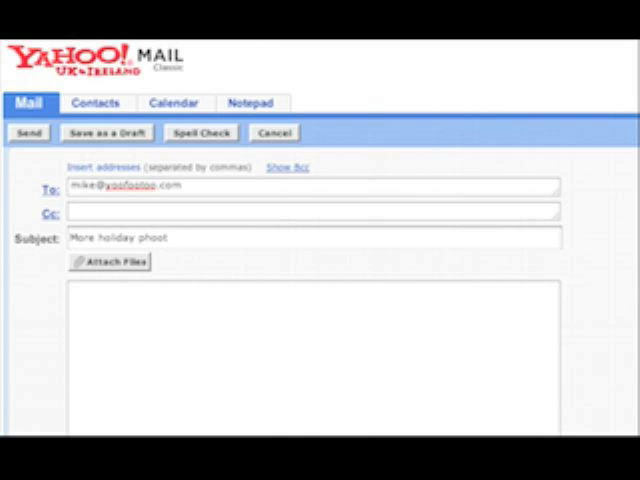
{"action": "type", "text": "photos"}
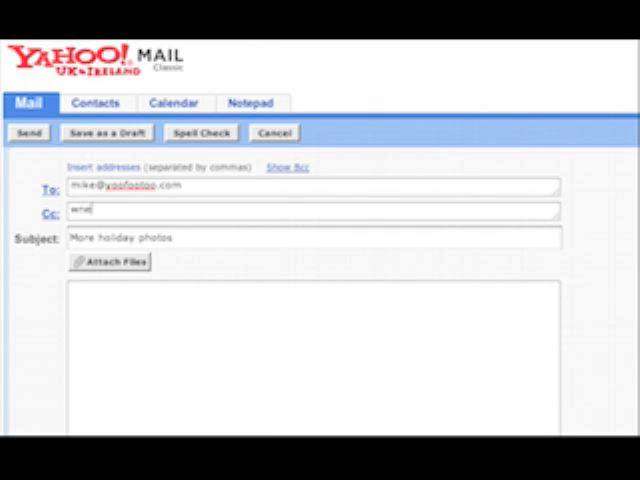
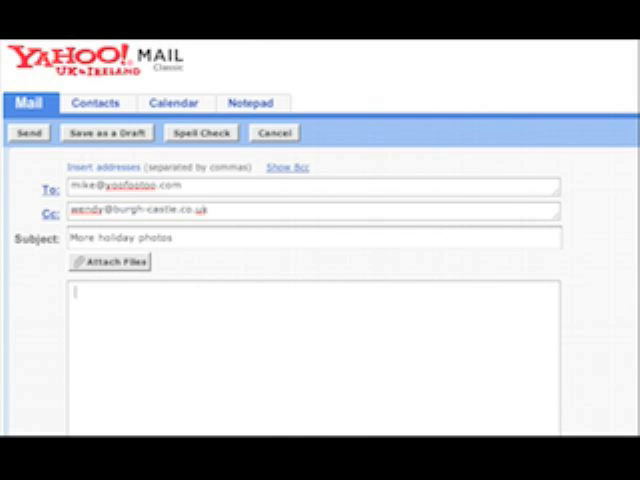
- Write 'Hi Mike,' saying more pictures were found and will get printed too, signed Mark
{"action": "type", "text": "Hi Mike"}
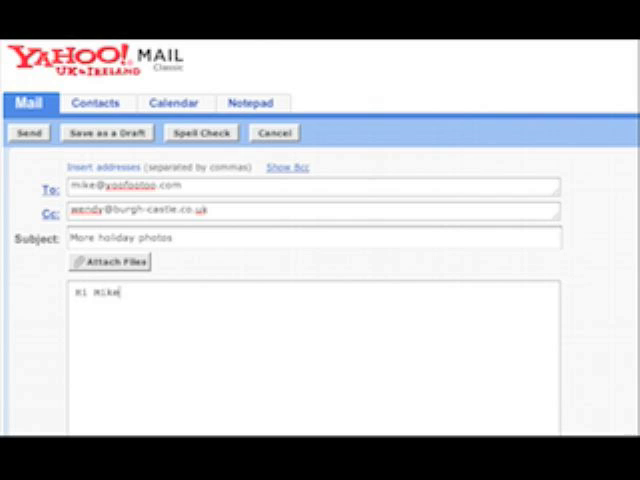
{"action": "type", "text": ","}
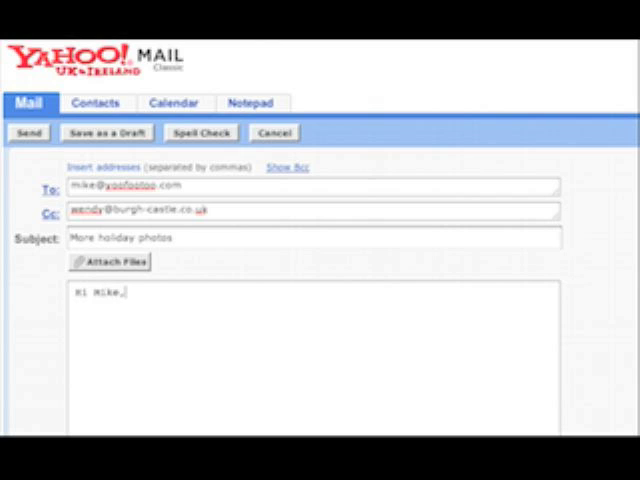
{"action": "type", "text": "I h"}
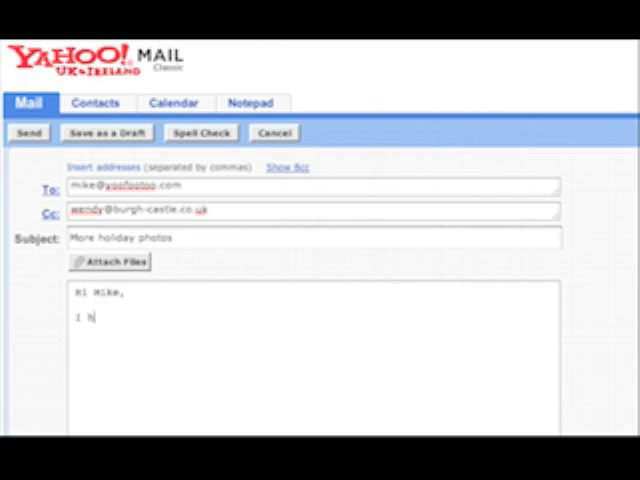
{"action": "type", "text": "ave just found more pi"}
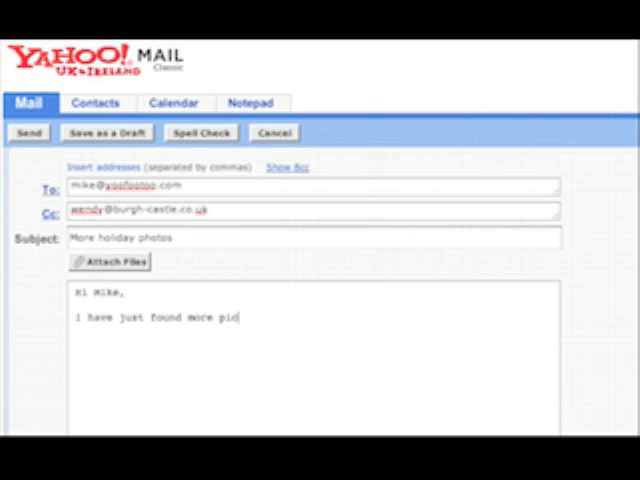
{"action": "type", "text": "ctures and will"}
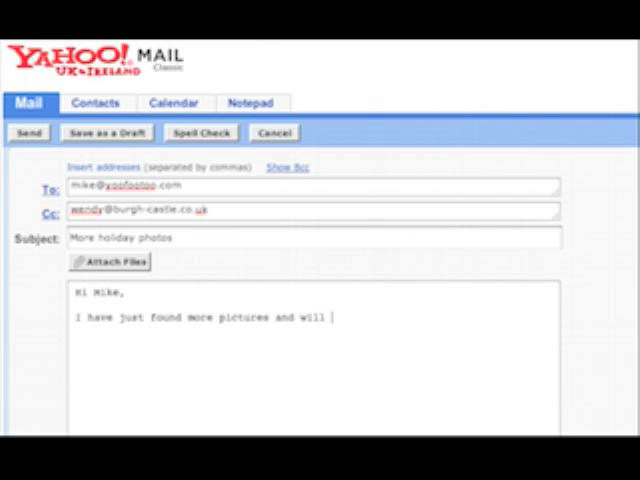
{"action": "type", "text": "get them"}
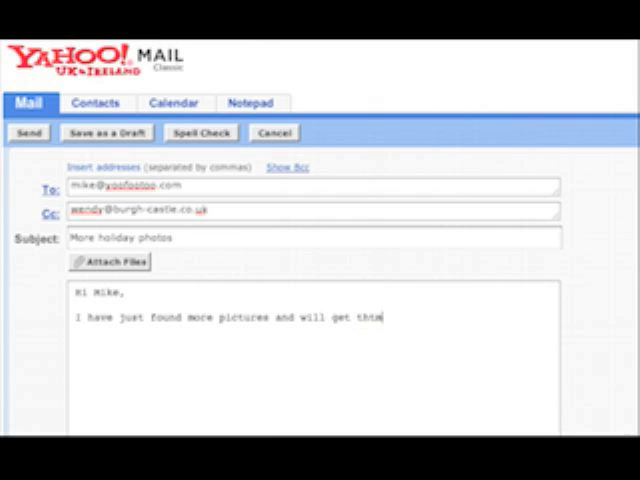
{"action": "type", "text": "them printed too."}
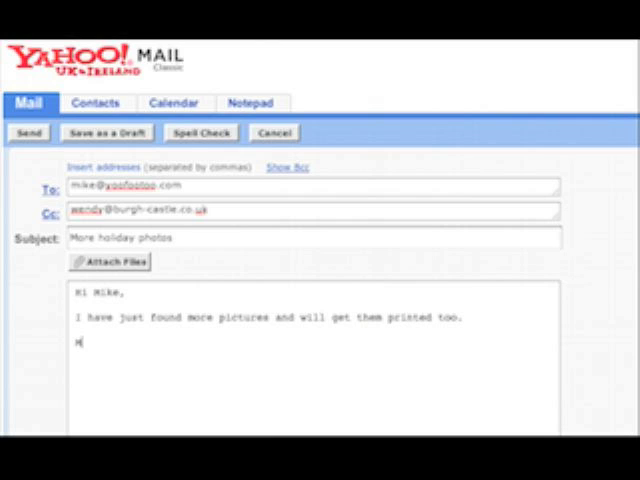
{"action": "type", "text": "ark"}
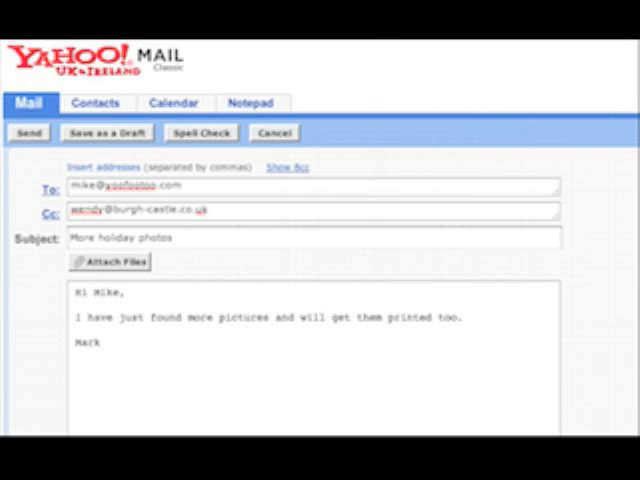
- Send the More holiday photos email, then send the Picture printing message to its To, Cc and Bcc recipients
{"action": "left_click", "coordinate": [28, 132]}
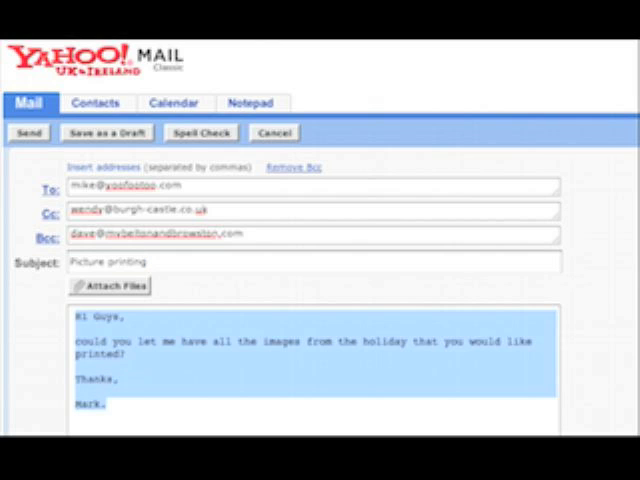
{"action": "left_click", "coordinate": [110, 404]}
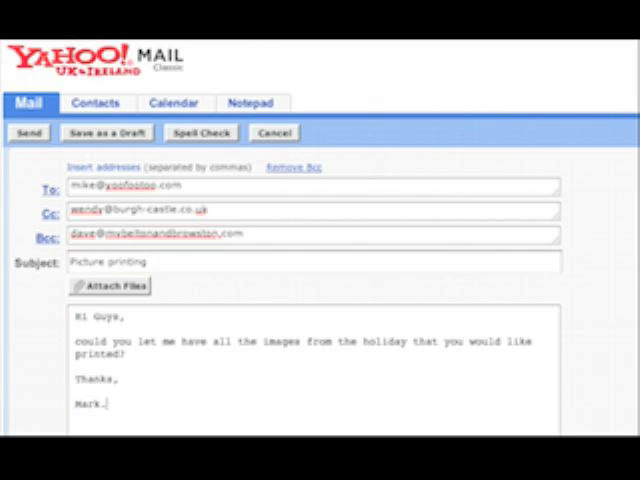
{"action": "left_click", "coordinate": [28, 132]}
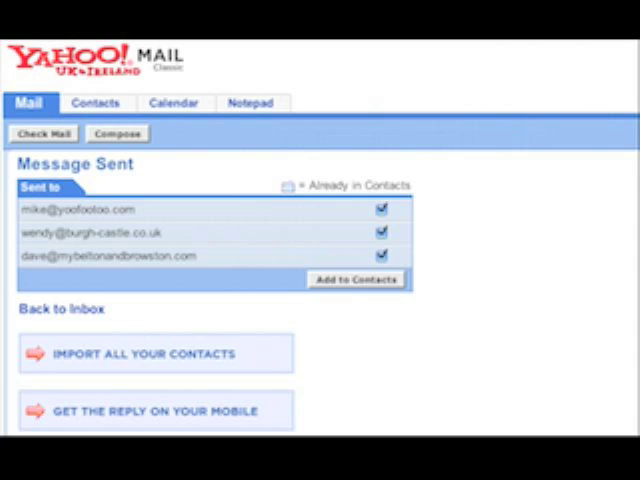